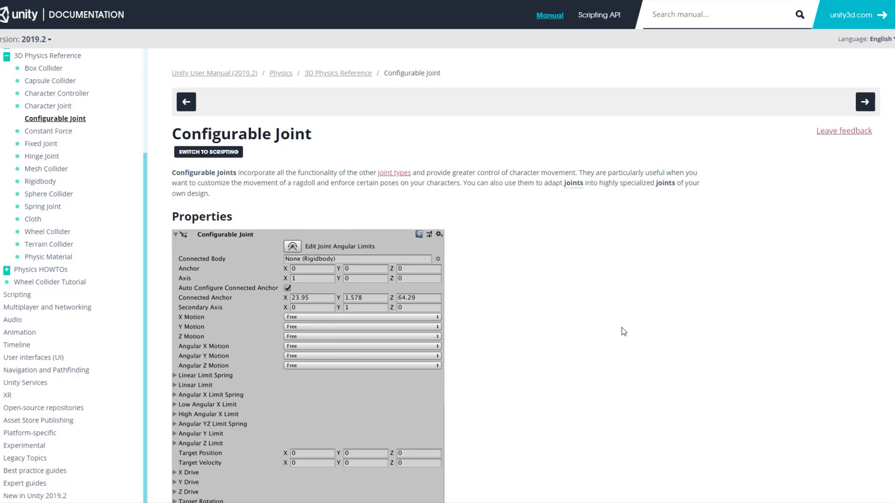
Create a new cube in the scene to serve as the first block
{"action": "scroll", "scroll_direction": "down", "scroll_amount": 3}
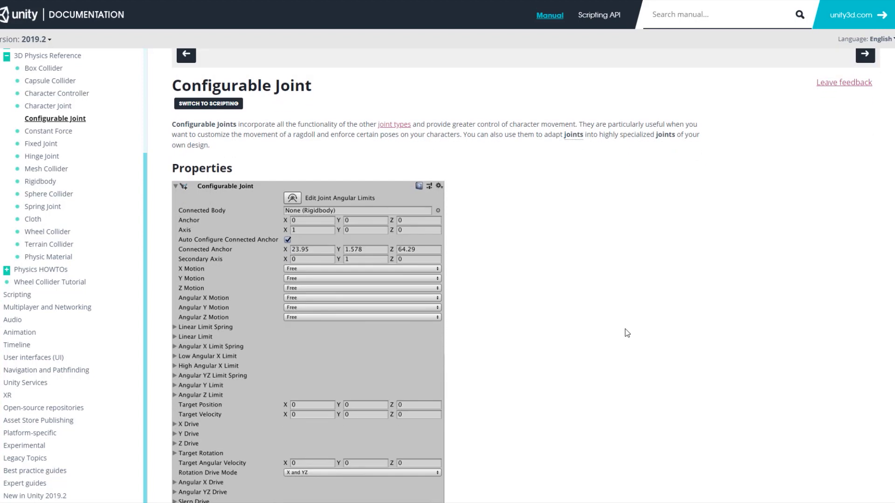
{"action": "scroll", "scroll_direction": "down", "scroll_amount": 3}
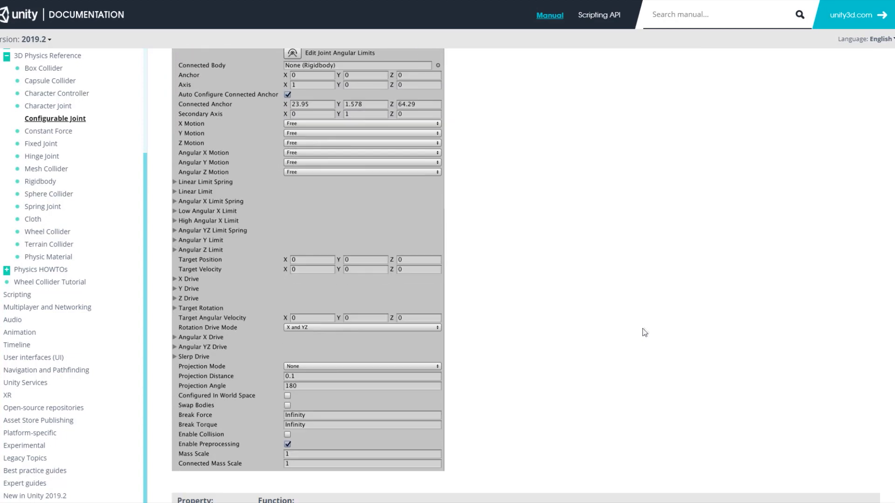
{"action": "scroll", "scroll_direction": "down", "scroll_amount": 3}
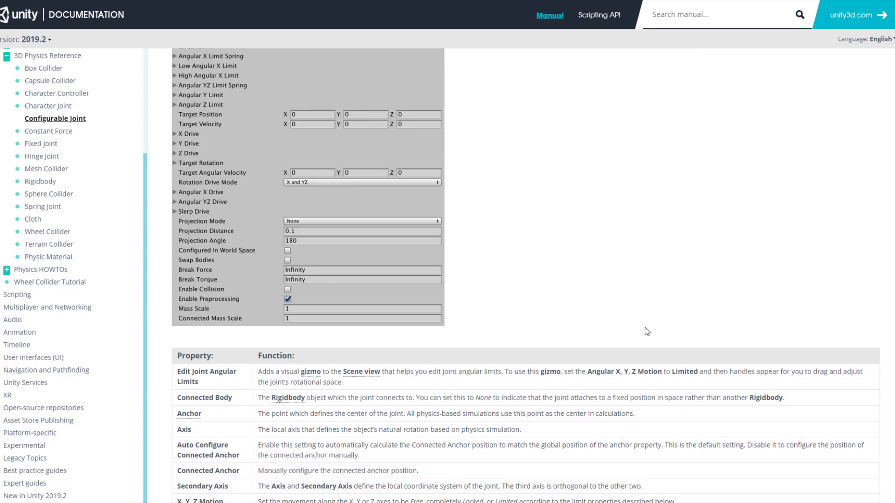
{"action": "scroll", "scroll_direction": "down", "scroll_amount": 3}
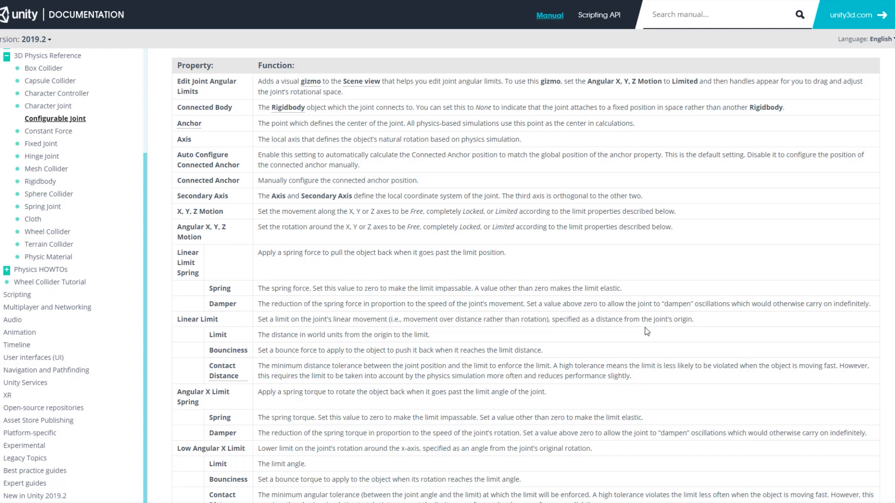
{"action": "scroll", "scroll_direction": "down", "scroll_amount": 3}
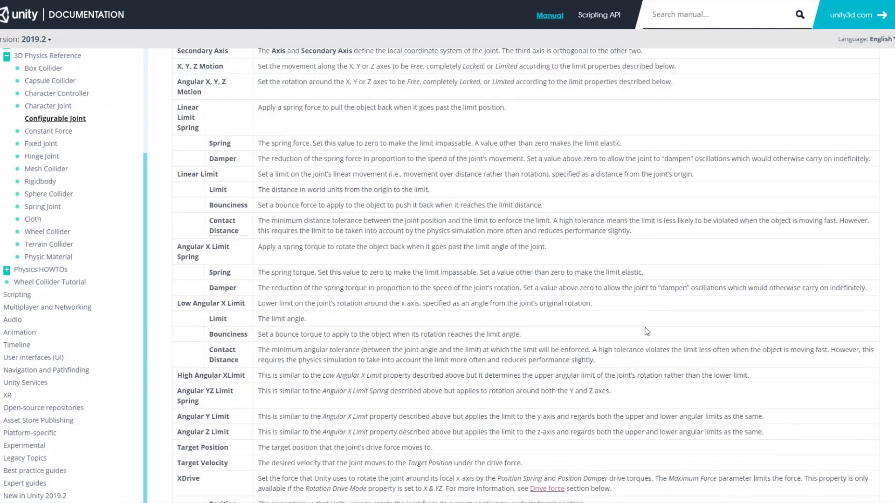
{"action": "scroll", "scroll_direction": "down", "scroll_amount": 3}
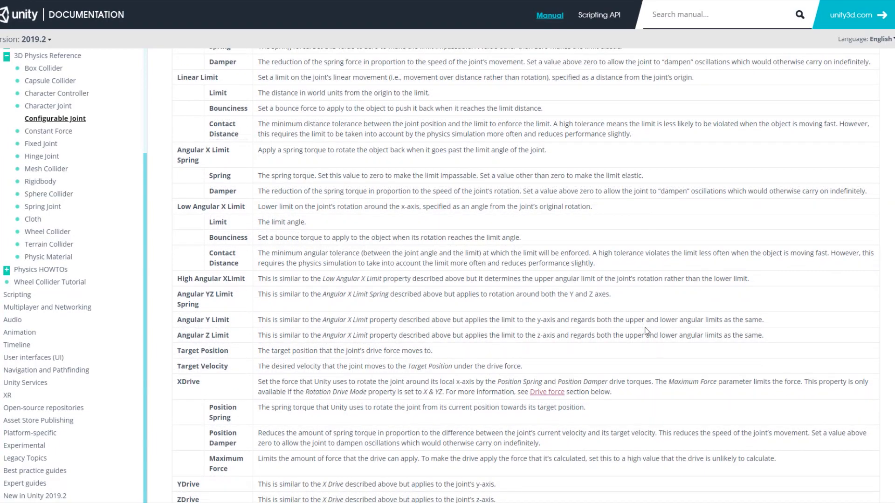
{"action": "scroll", "scroll_direction": "down", "scroll_amount": 3}
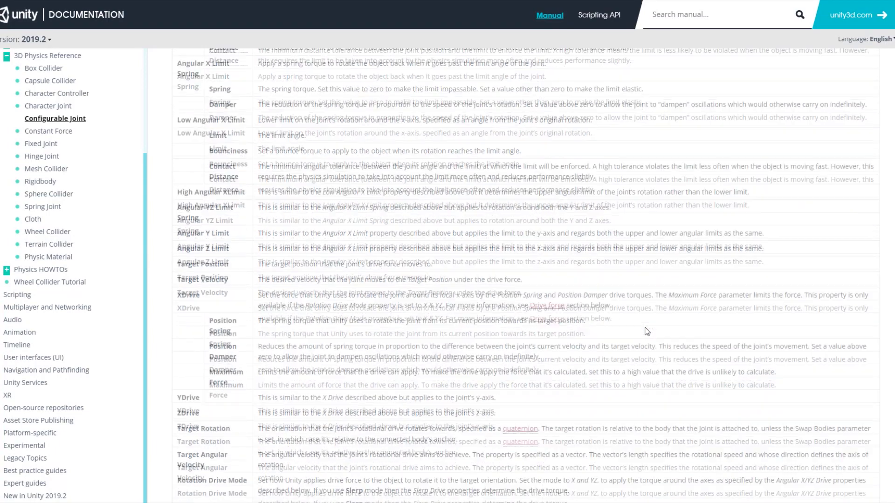
{"action": "scroll", "scroll_direction": "down", "scroll_amount": 3}
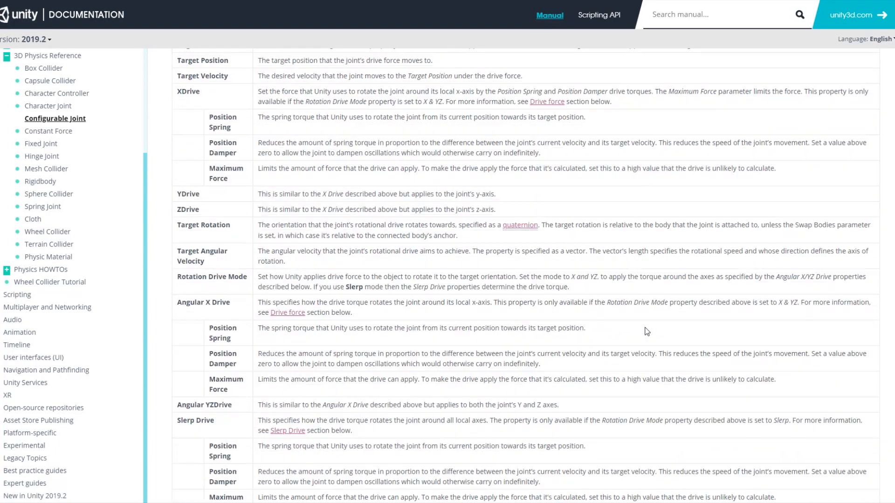
{"action": "scroll", "scroll_direction": "down", "scroll_amount": 3}
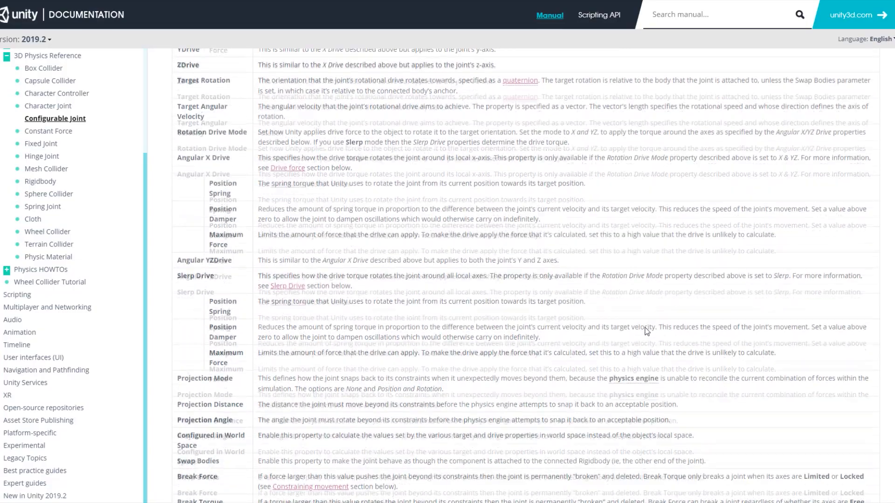
{"action": "scroll", "scroll_direction": "down", "scroll_amount": 3}
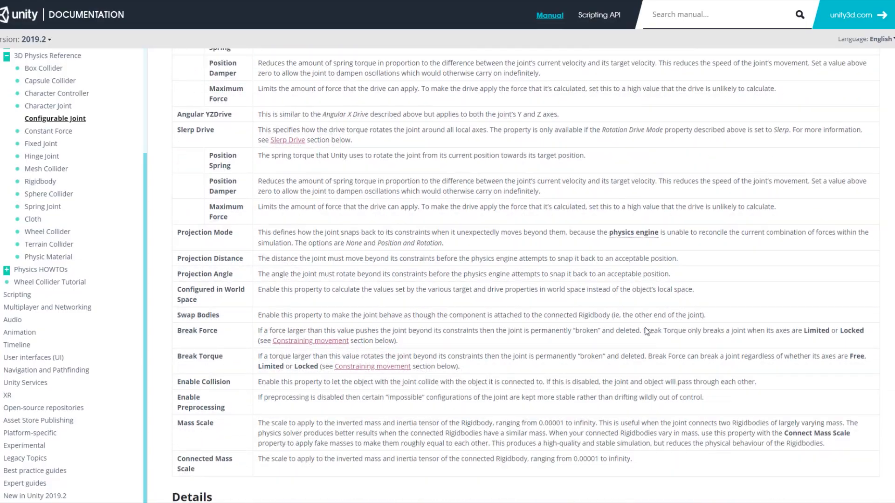
{"action": "scroll", "scroll_direction": "down", "scroll_amount": 3}
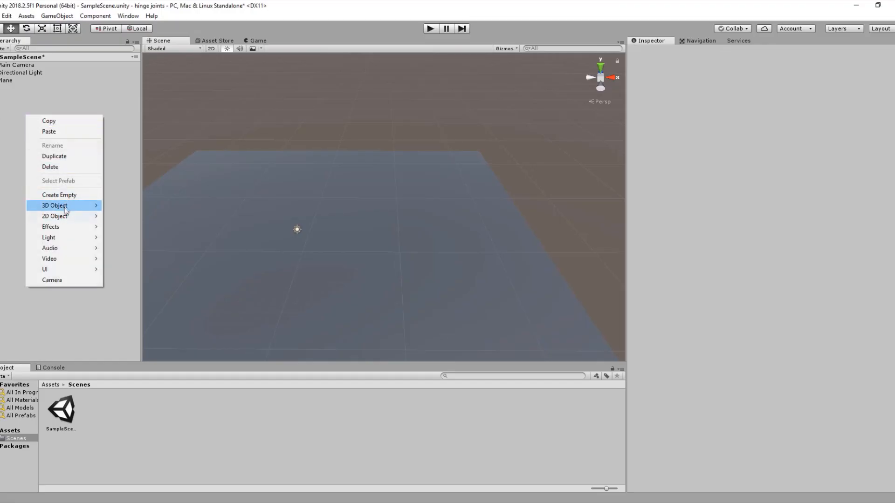
{"action": "left_click", "coordinate": [54, 205]}
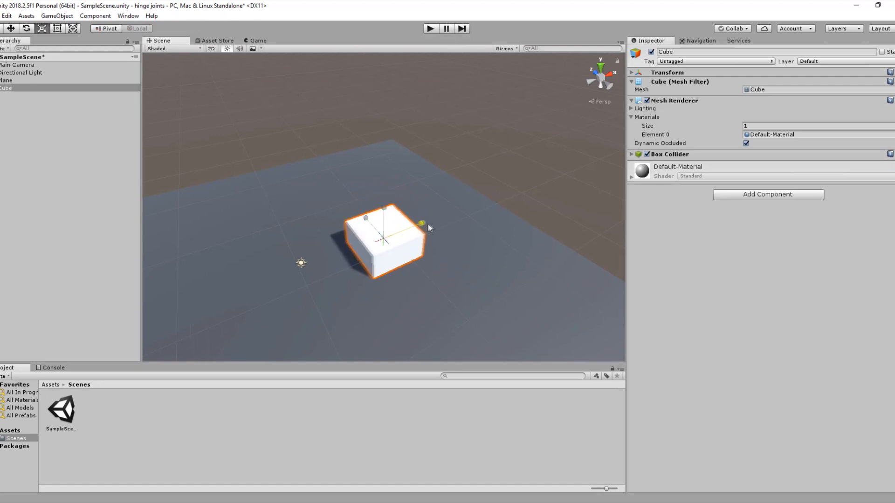
Give the stretched cube a Rigidbody component
{"action": "left_click", "coordinate": [767, 194]}
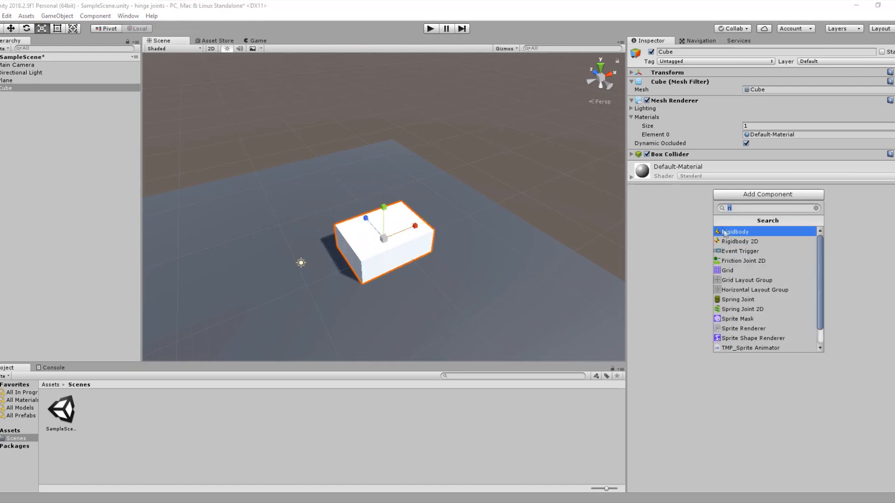
{"action": "left_click", "coordinate": [736, 231]}
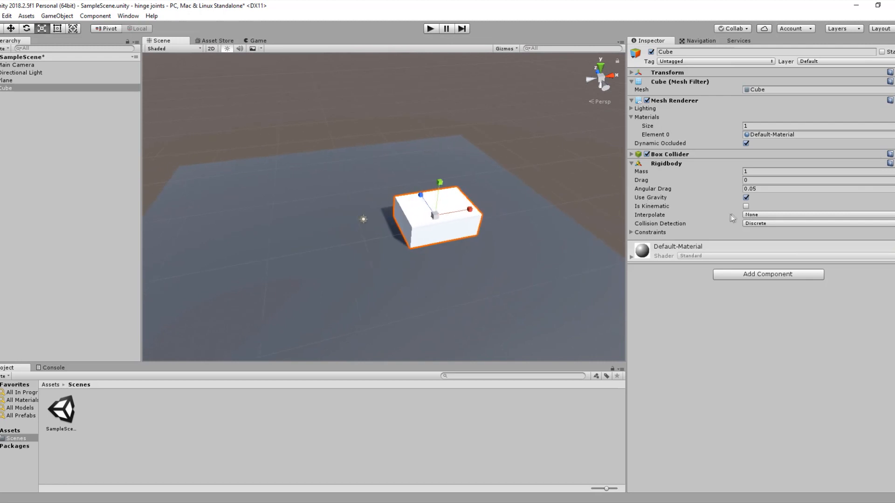
{"action": "left_click", "coordinate": [746, 206]}
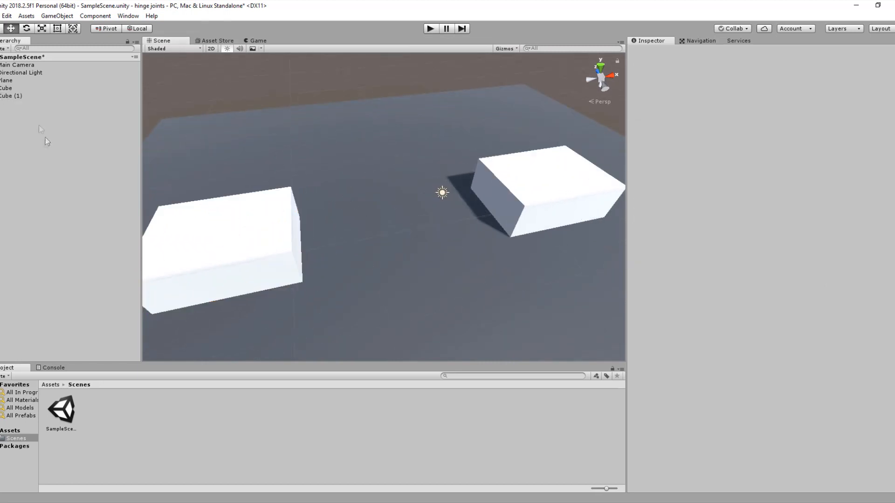
Duplicate the block into two end blocks and eleven thin planks spanning the gap
{"action": "right_click", "coordinate": [41, 130]}
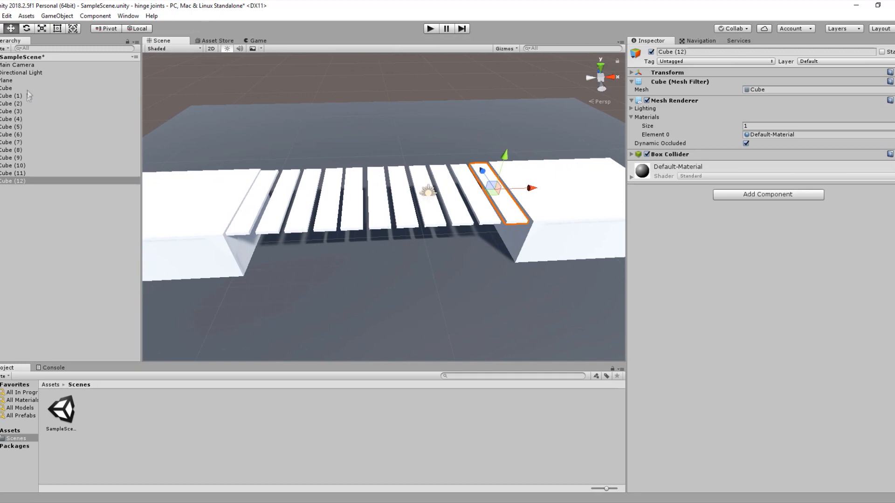
Add a Configurable Joint to all eleven selected planks, Cube (2)–Cube (12)
{"action": "left_click", "coordinate": [11, 103]}
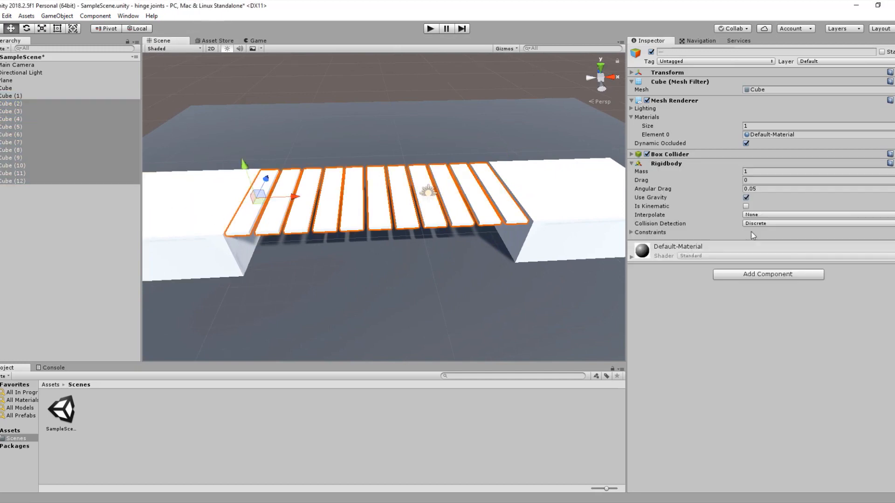
{"action": "left_click", "coordinate": [767, 274]}
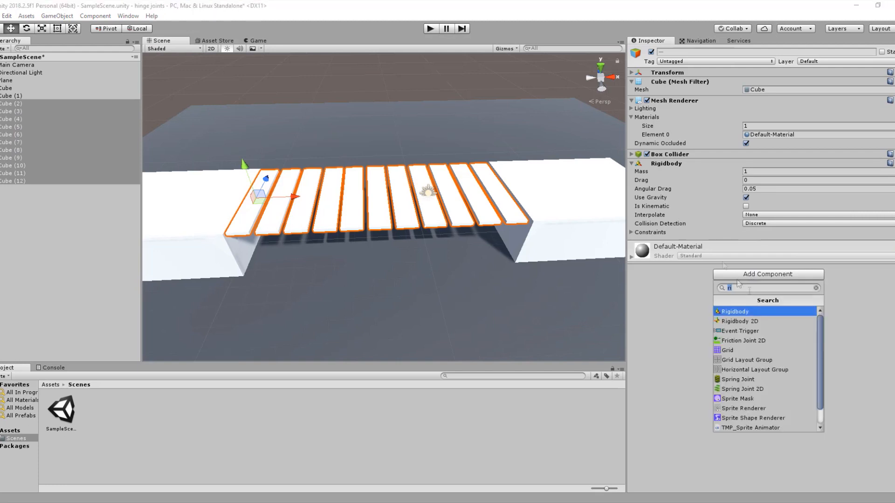
{"action": "type", "text": "confi"}
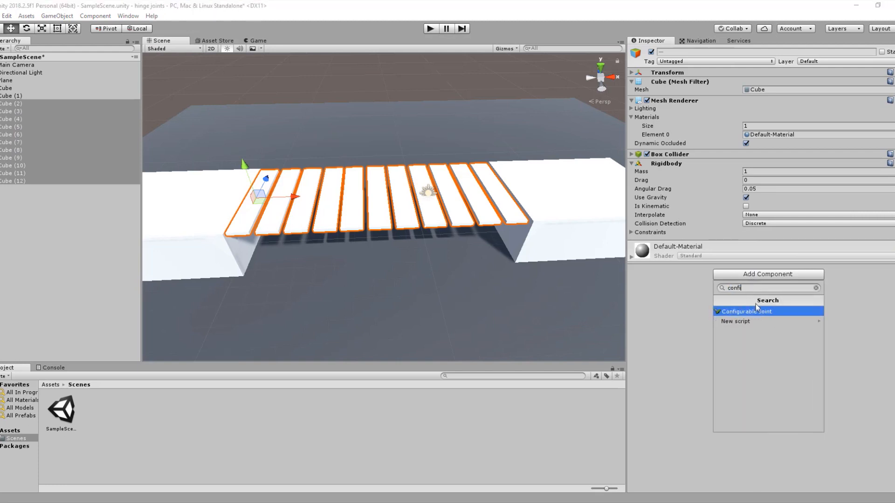
{"action": "left_click", "coordinate": [747, 312]}
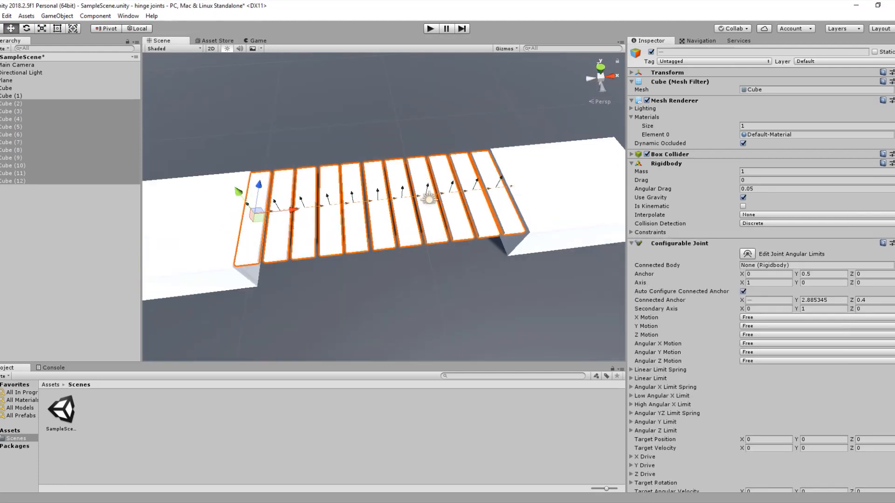
{"action": "scroll", "scroll_direction": "down", "scroll_amount": 3}
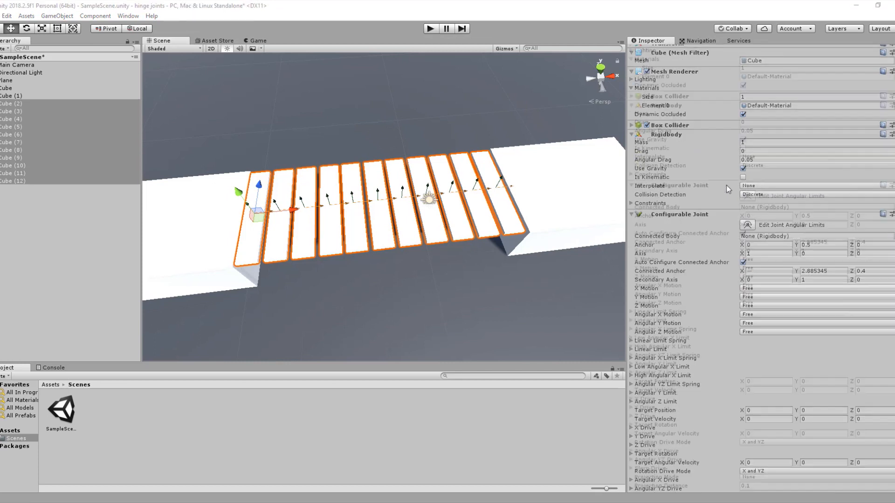
{"action": "scroll", "scroll_direction": "down", "scroll_amount": 3}
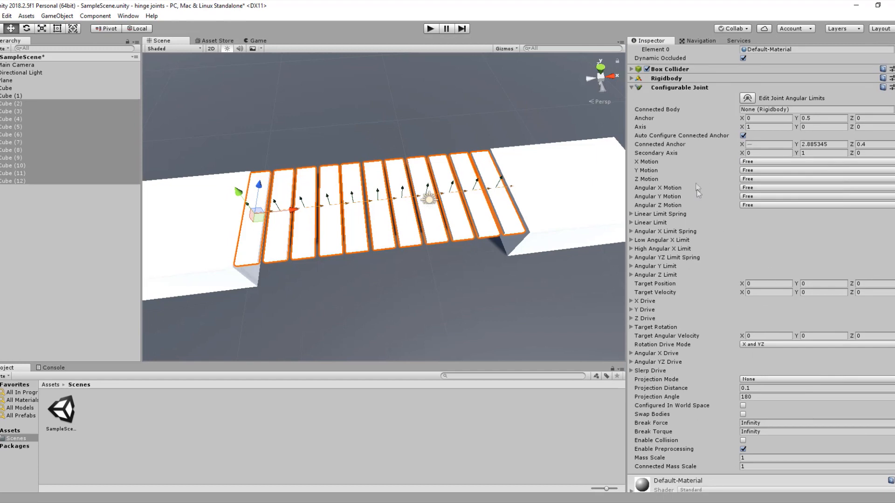
{"action": "mouse_move", "coordinate": [677, 292]}
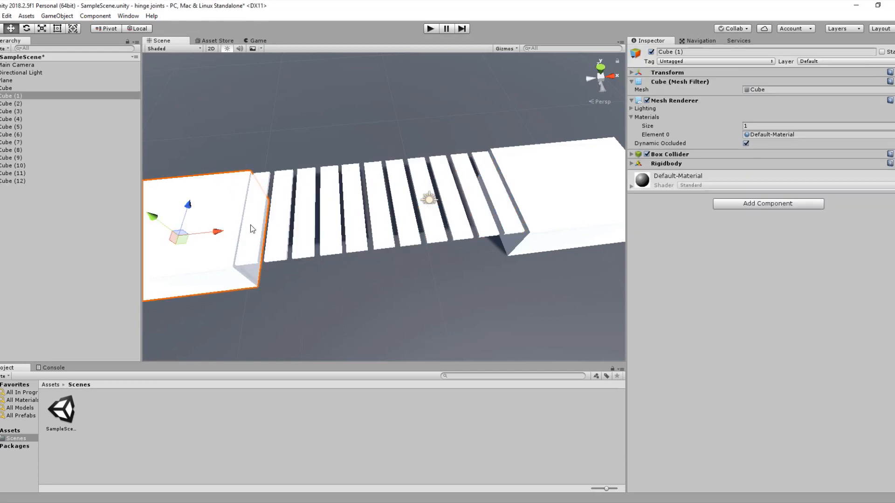
{"action": "left_click", "coordinate": [11, 103]}
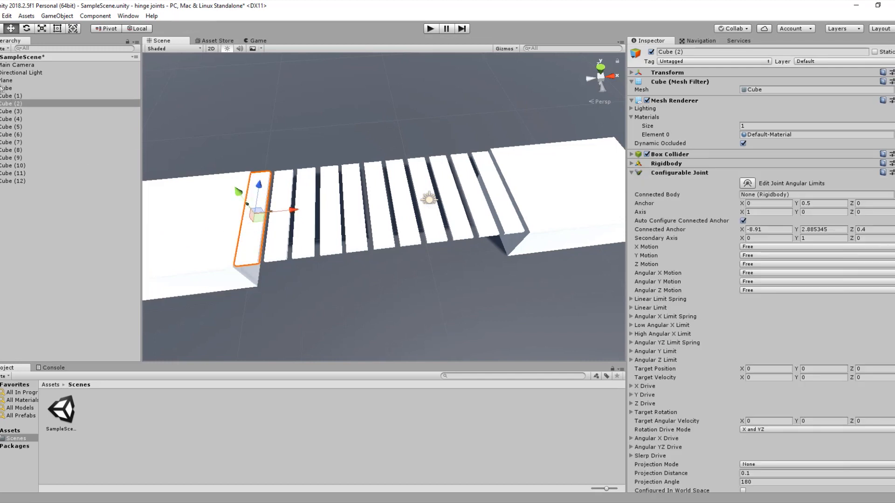
{"action": "mouse_move", "coordinate": [747, 183]}
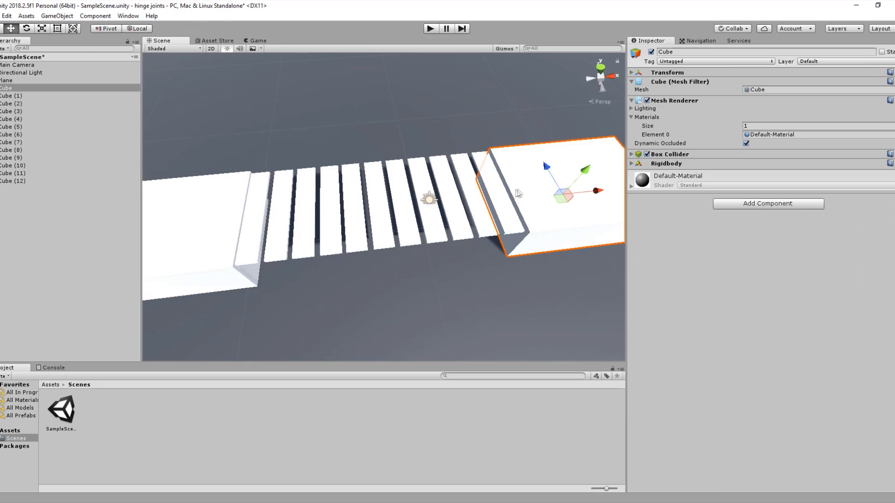
{"action": "left_click", "coordinate": [18, 183]}
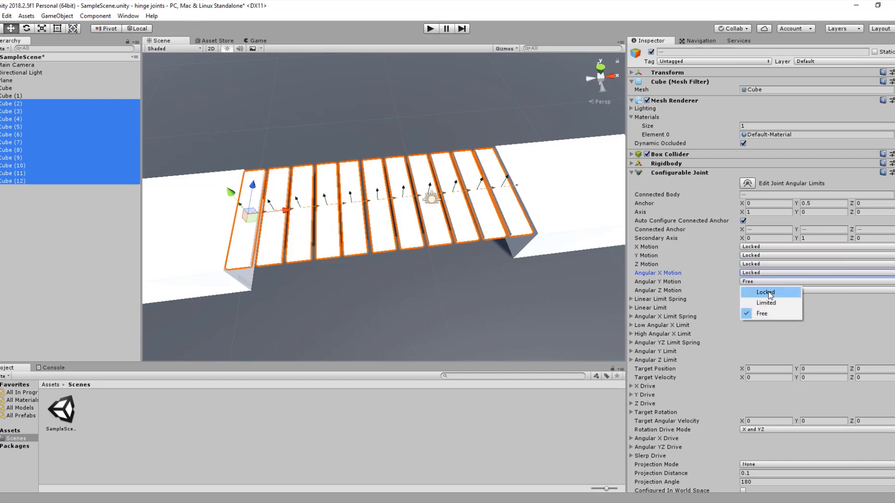
Lock the planks' Angular X Motion and set the joints' Break Force to 100
{"action": "left_click", "coordinate": [765, 292]}
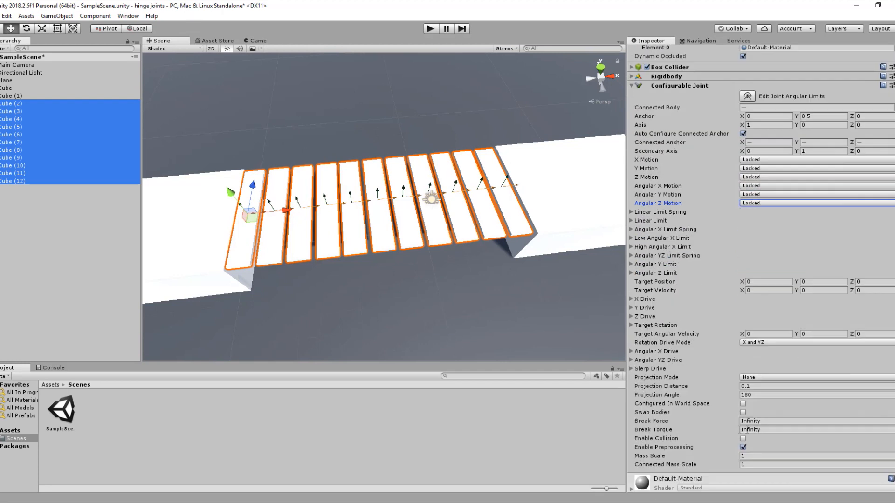
{"action": "left_click", "coordinate": [810, 421]}
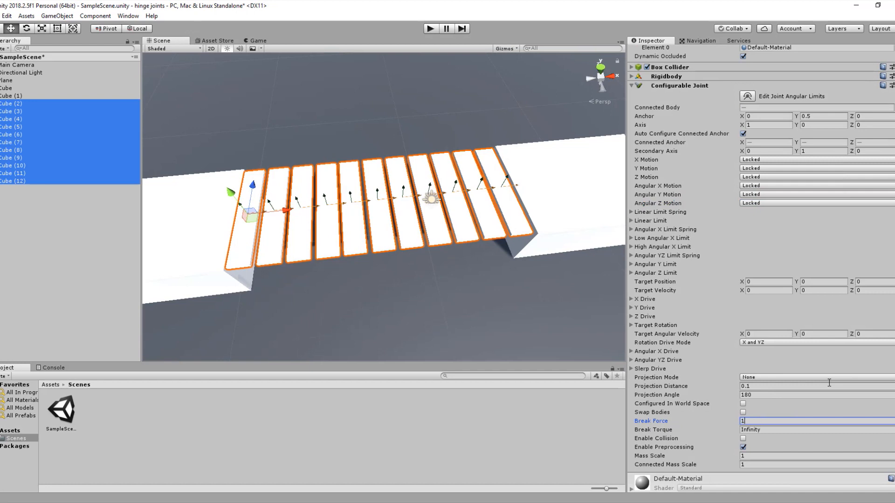
{"action": "type", "text": "100"}
{"action": "type", "text": "Player"}
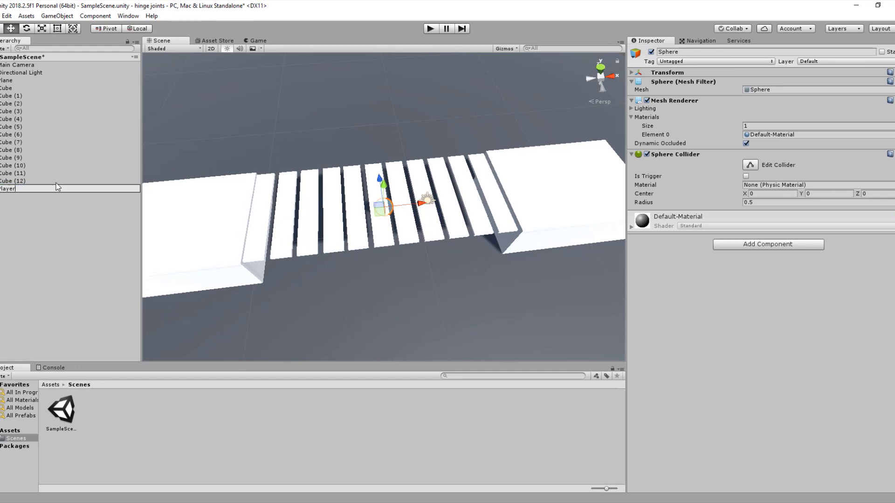
Name the sphere Player and create a new C# script PlayerMvmnt
{"action": "left_click", "coordinate": [7, 188]}
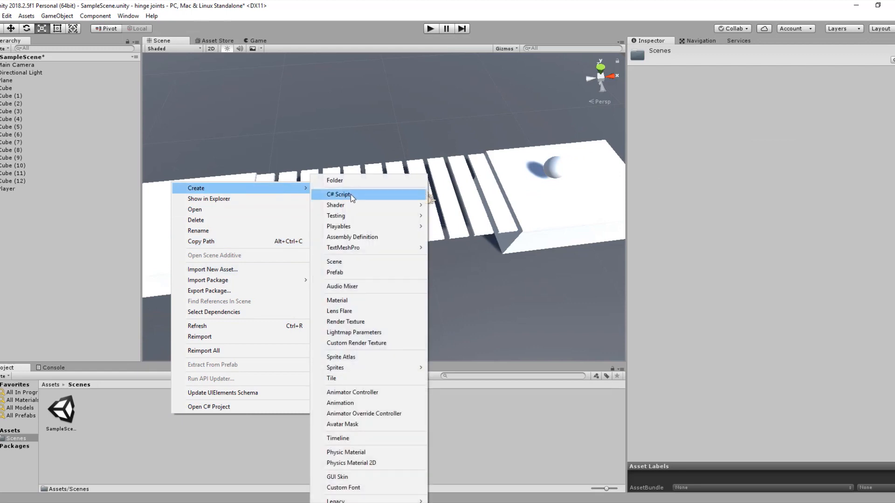
{"action": "left_click", "coordinate": [339, 194]}
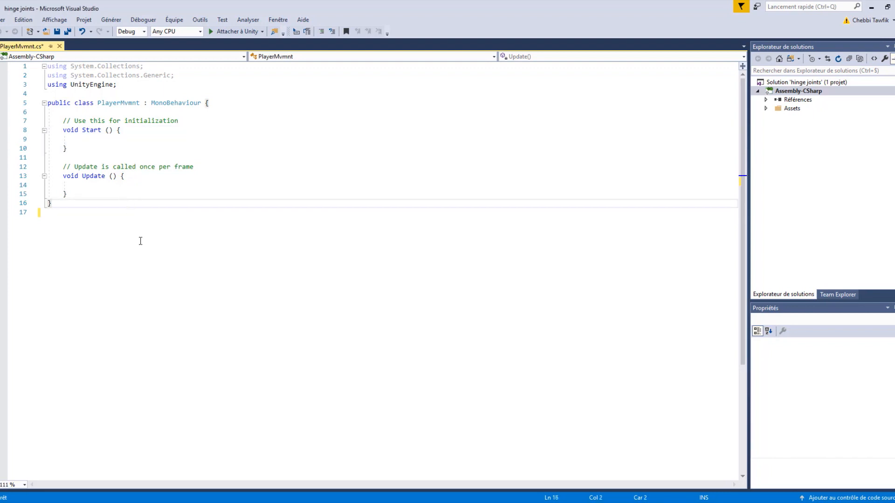
Delete Start and begin Update with if (Input.GetAxis("Horizontal")<0)
{"action": "left_click_drag", "start_coordinate": [62, 120], "coordinate": [67, 149]}
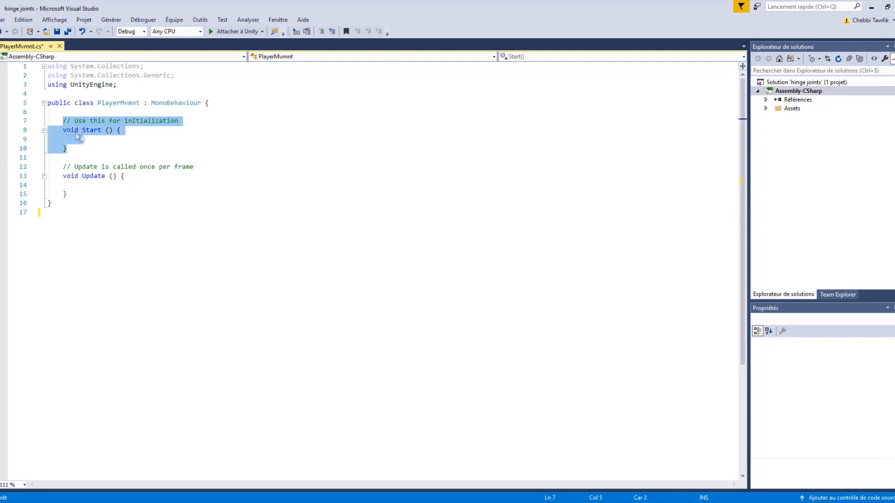
{"action": "type", "text": "if (i"}
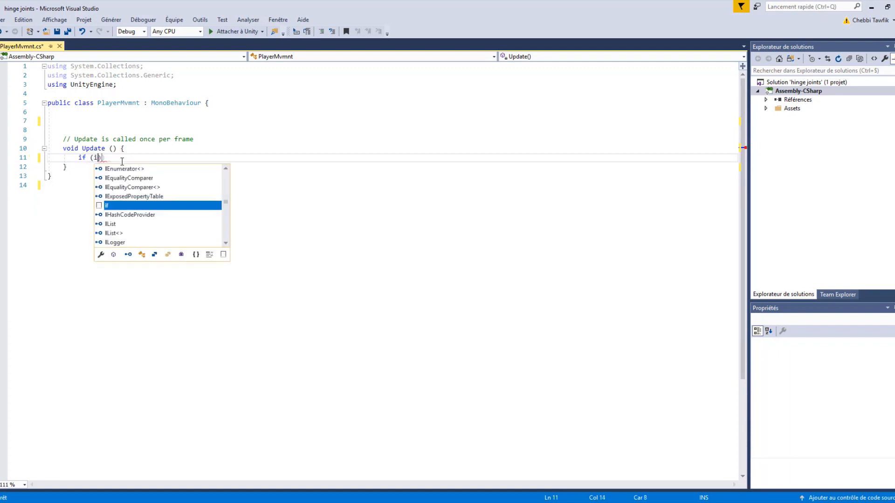
{"action": "type", "text": "nput.getAxis(\"Hori"}
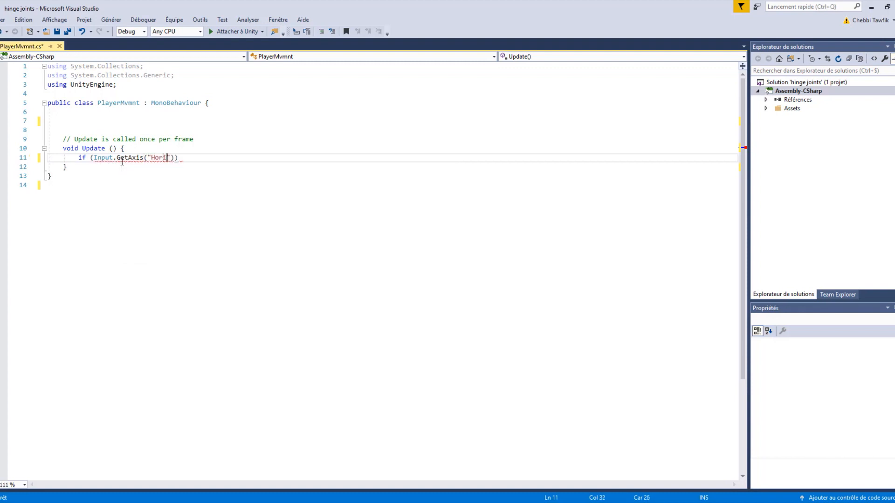
{"action": "type", "text": "zontal\")<"}
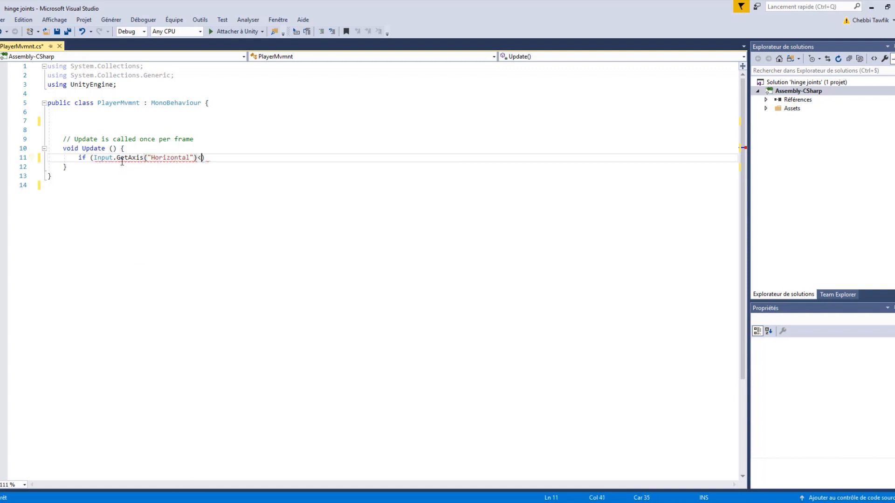
{"action": "type", "text": "0)"}
{"action": "type", "text": "{"}
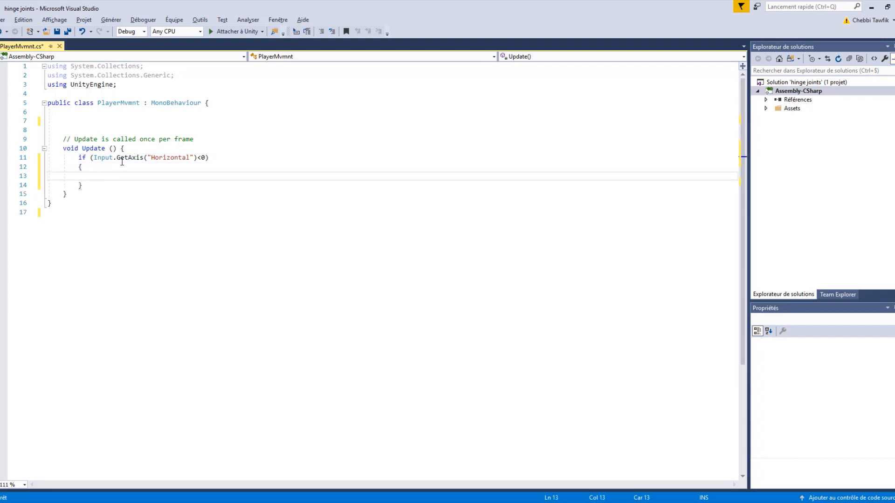
Inside the condition, add transform.Translate(-10 * Time.deltaTime, 0, 0)
{"action": "type", "text": "transform.translate()"}
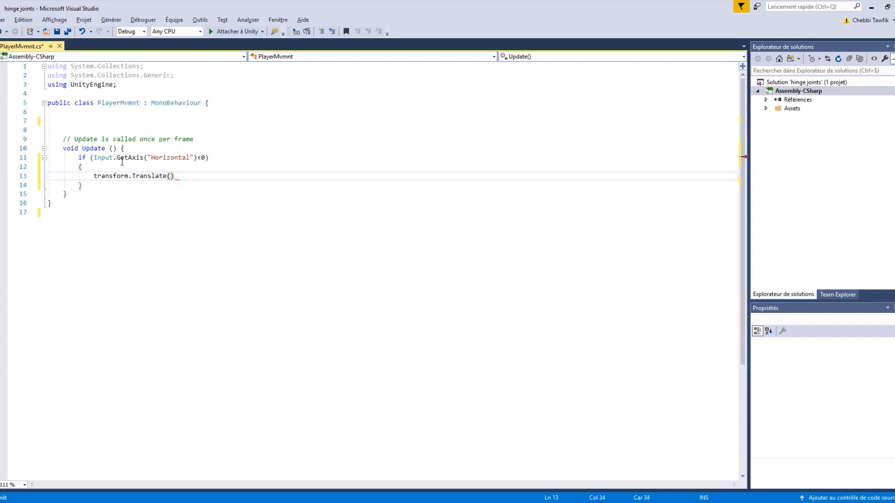
{"action": "type", "text": "-10"}
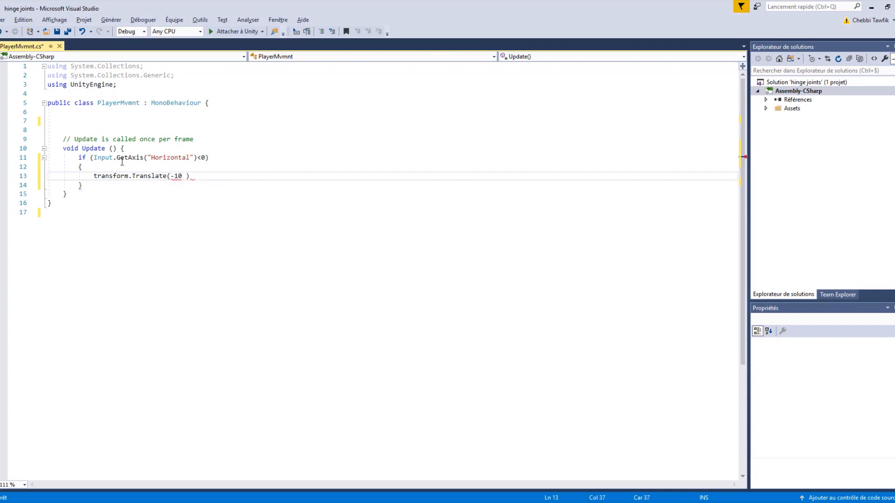
{"action": "type", "text": "* Time.d"}
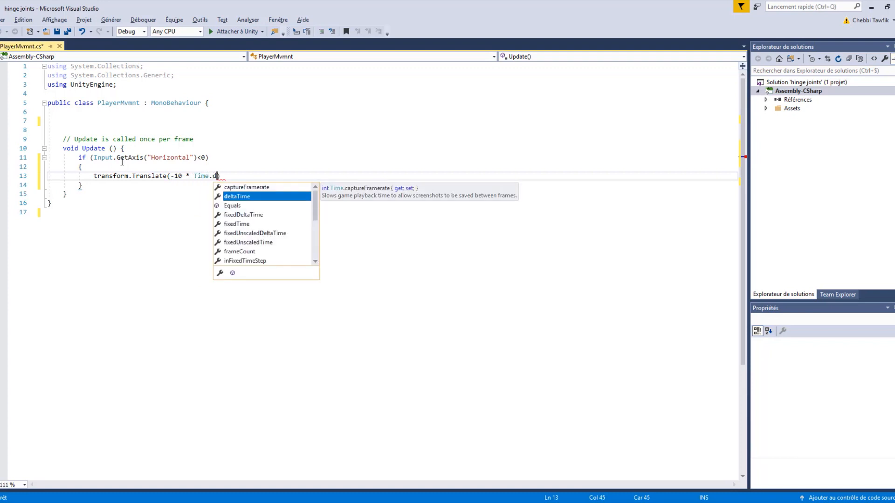
{"action": "type", "text": "eltaTime,0)"}
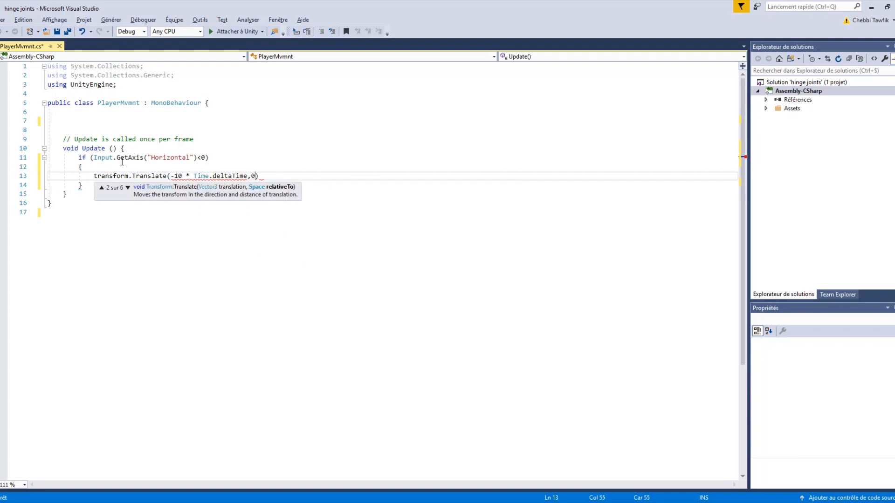
{"action": "type", "text": ",0"}
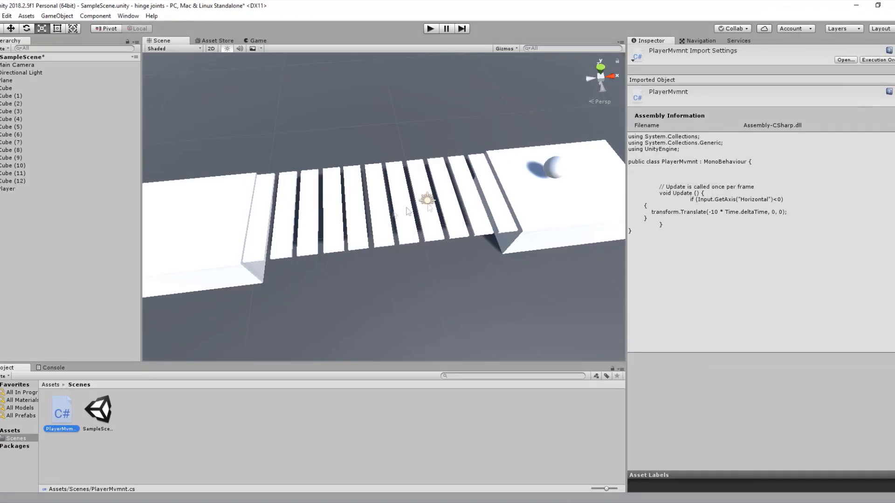
Give Player the PlayerMvmnt script and a Rigidbody with mass 4
{"action": "left_click", "coordinate": [7, 189]}
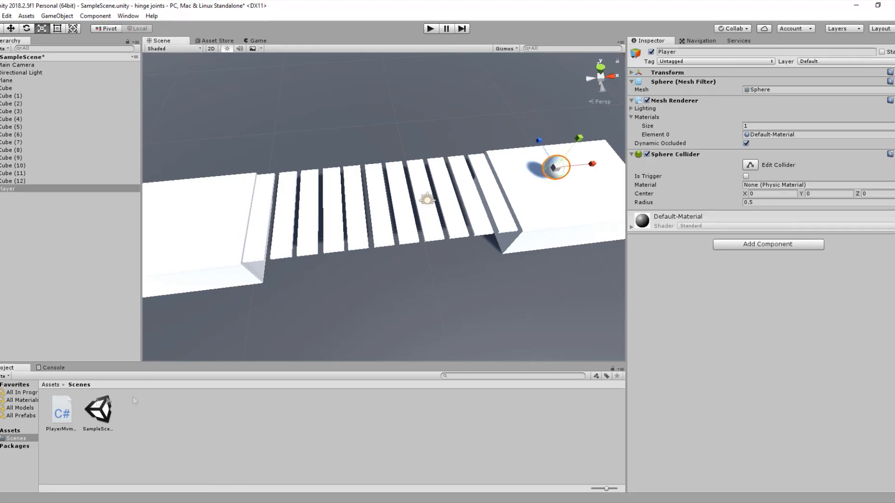
{"action": "type", "text": "confi"}
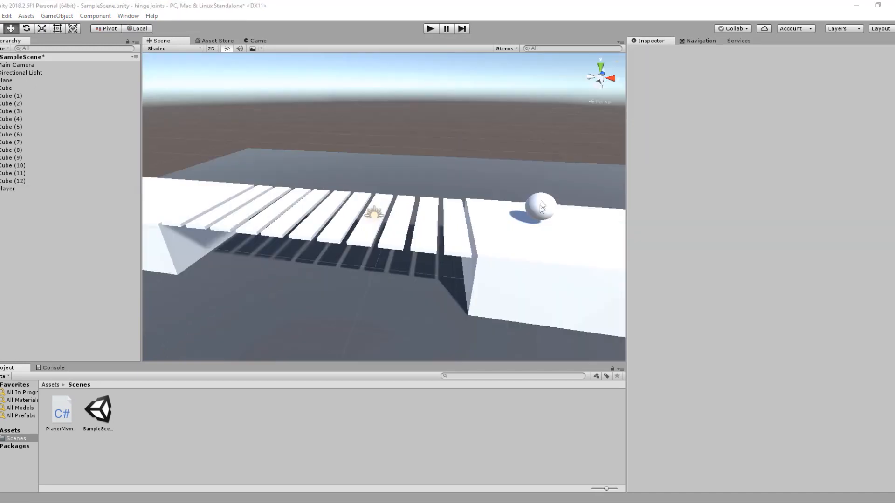
{"action": "left_click", "coordinate": [539, 207]}
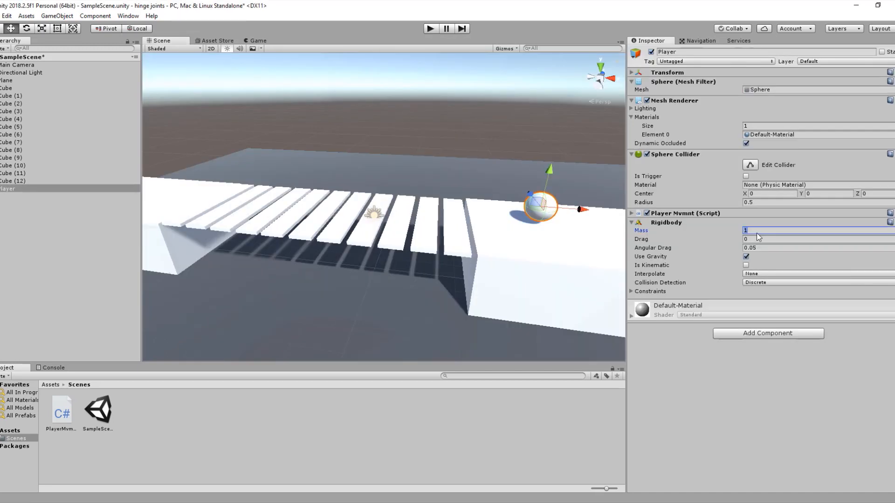
{"action": "type", "text": "4"}
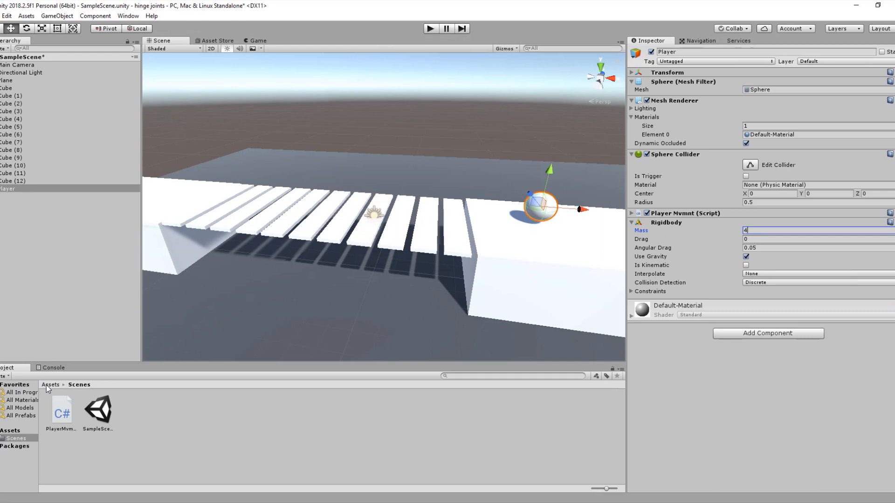
Apply the new dark material from Assets to the Player sphere
{"action": "left_click", "coordinate": [78, 384]}
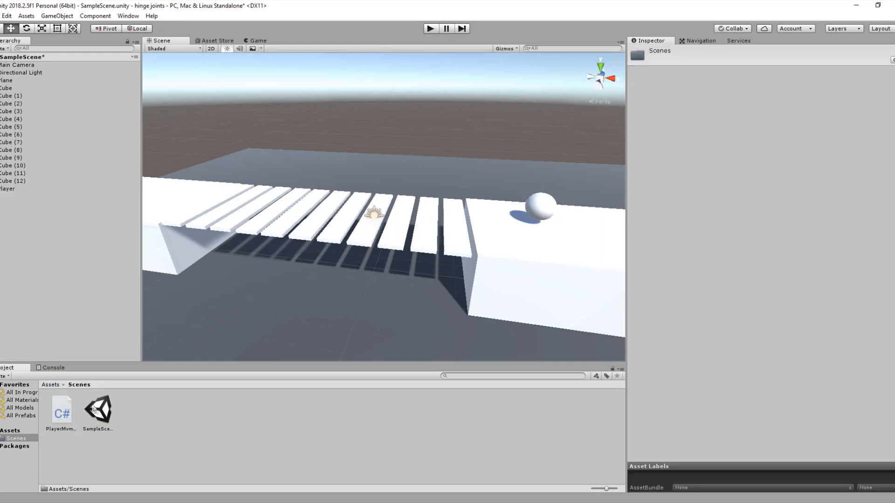
{"action": "left_click", "coordinate": [50, 384]}
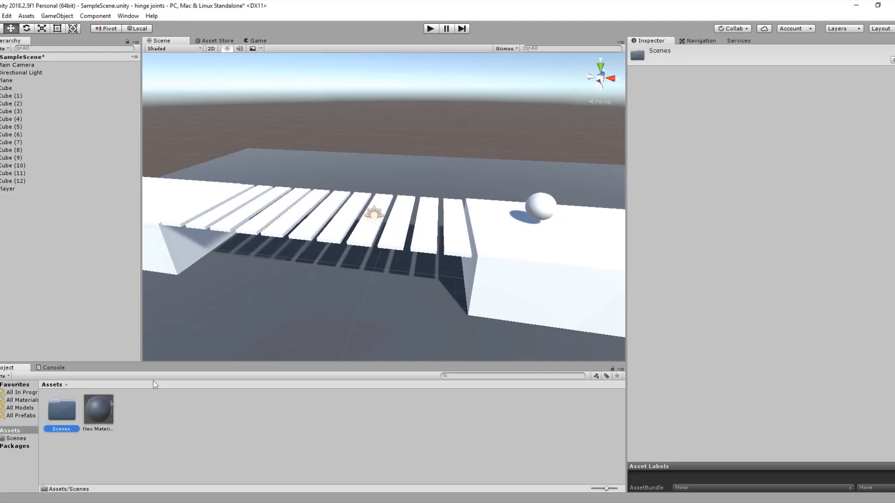
{"action": "left_click", "coordinate": [7, 188]}
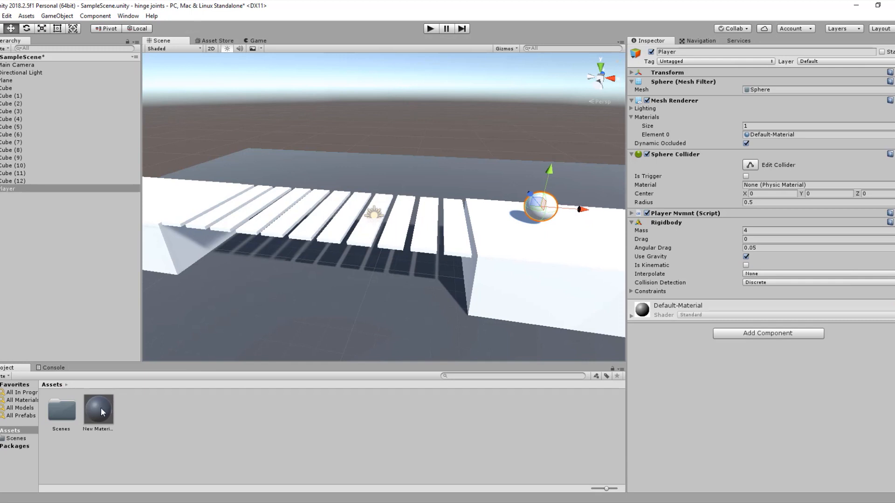
{"action": "left_click_drag", "start_coordinate": [98, 408], "coordinate": [543, 215]}
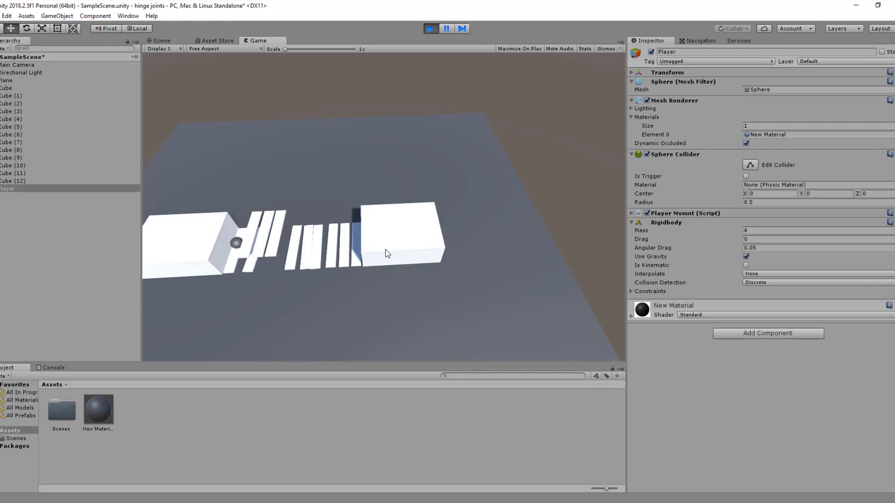
{"action": "mouse_move", "coordinate": [386, 250]}
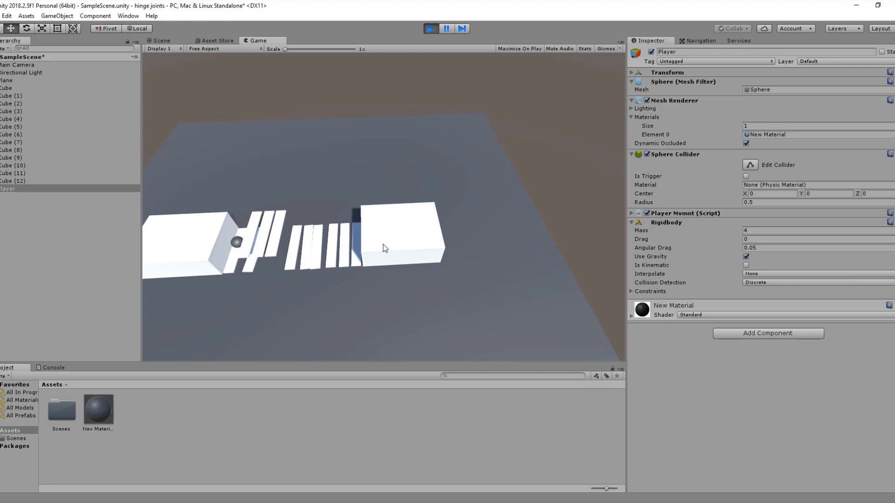
Steer the sphere across the bridge in the Game view, then stop the test run
{"action": "left_click", "coordinate": [161, 40]}
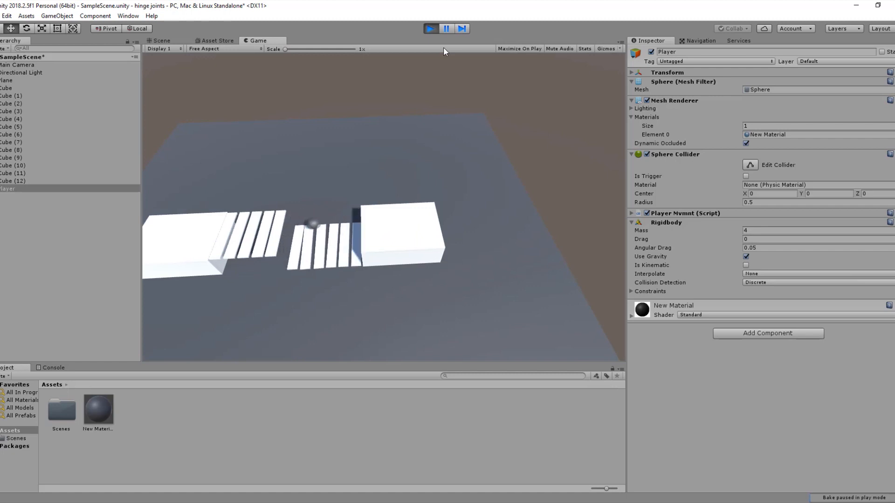
{"action": "left_click", "coordinate": [431, 29]}
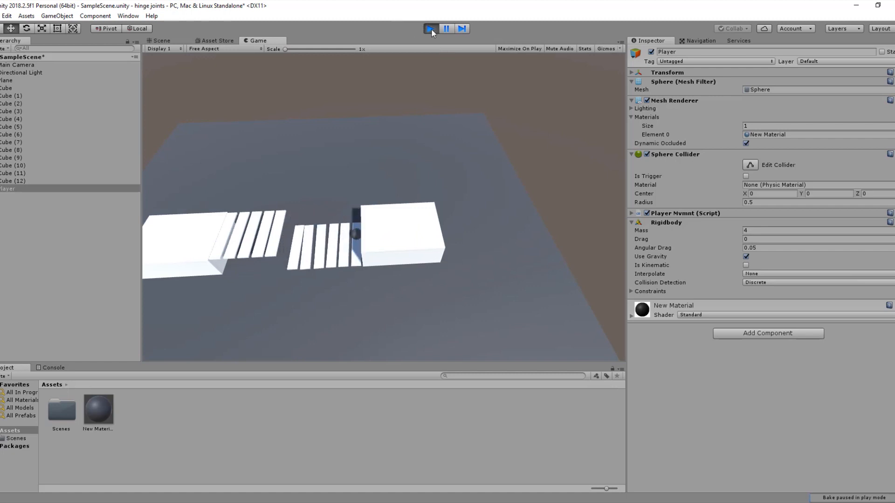
{"action": "left_click", "coordinate": [161, 40]}
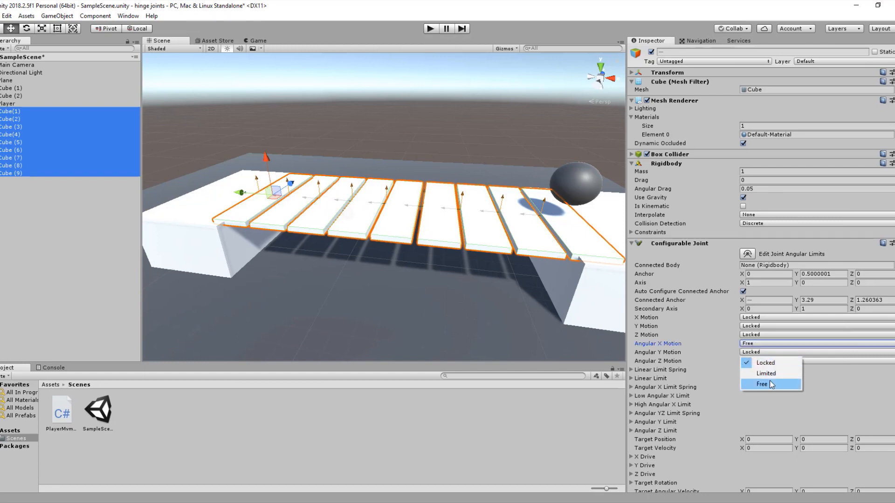
Set the planks' joint Angular X, Y and Z Motion to Free
{"action": "left_click", "coordinate": [762, 384]}
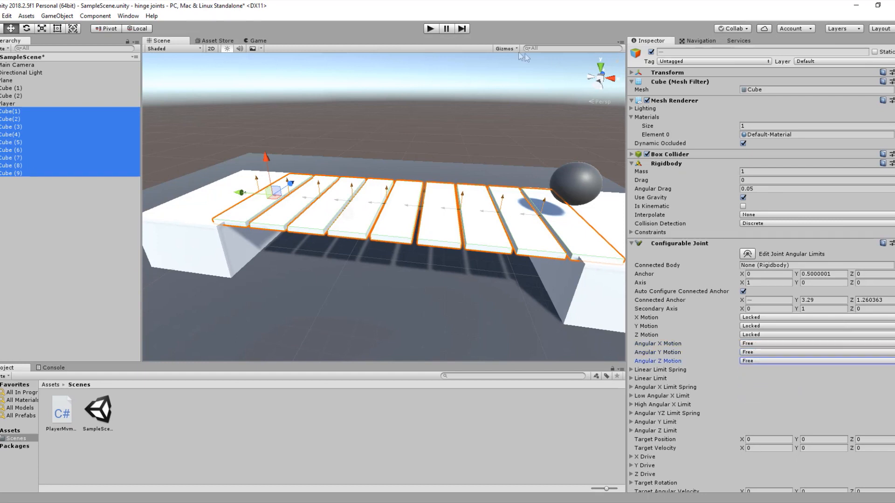